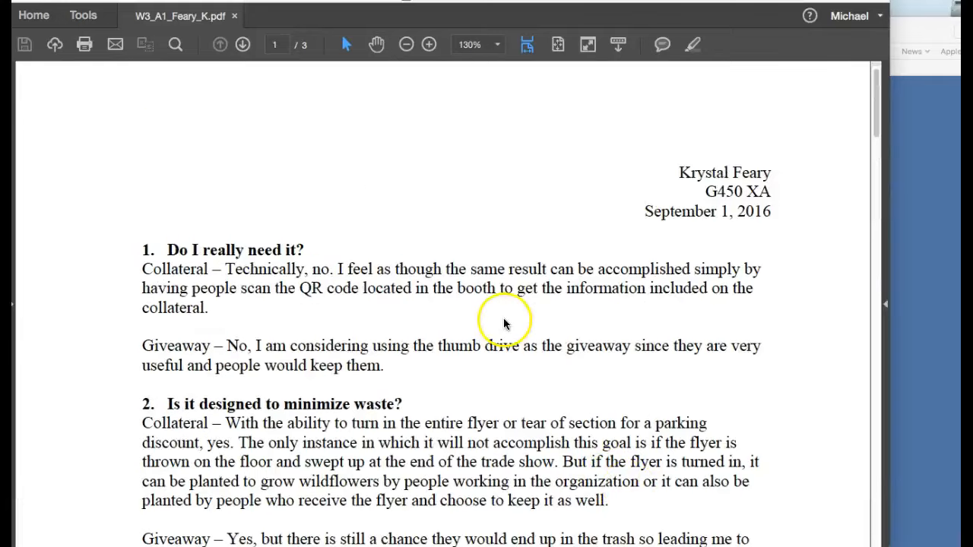
mouse_move(654, 327)
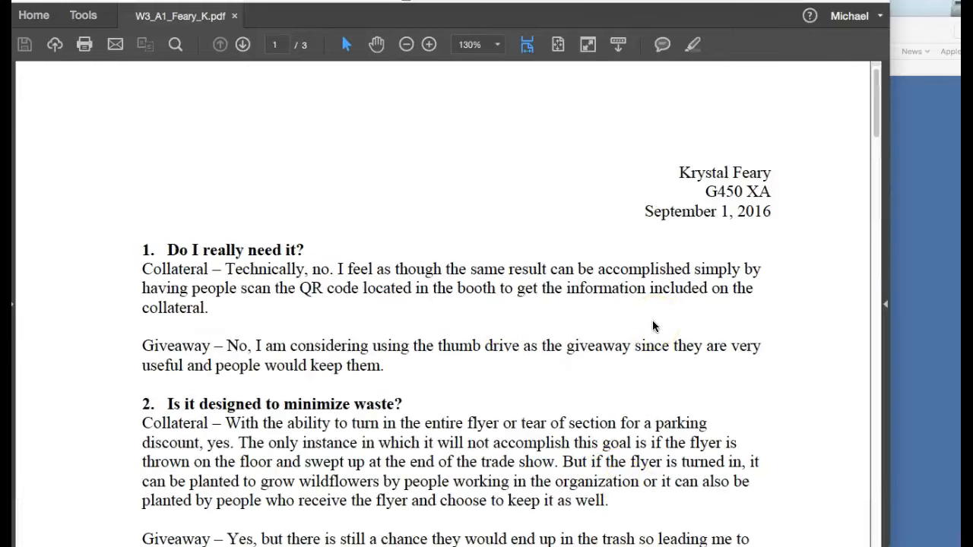
Select the passage about scanning the booth QR code.
scroll(down, 3)
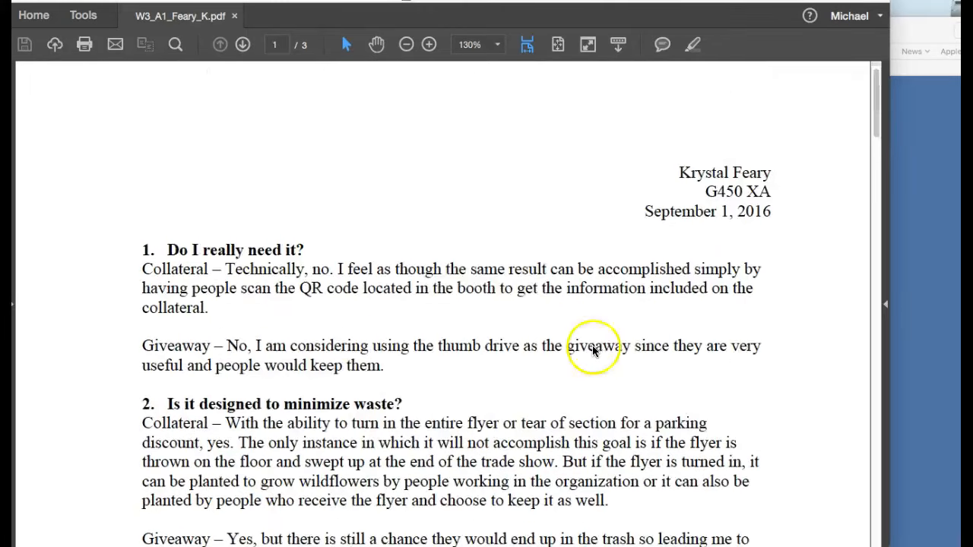
mouse_move(566, 332)
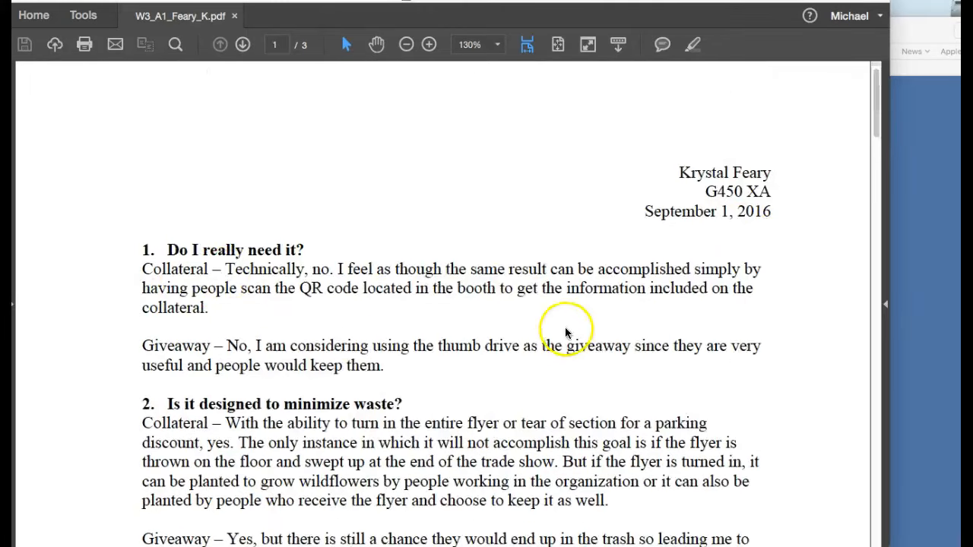
scroll(down, 3)
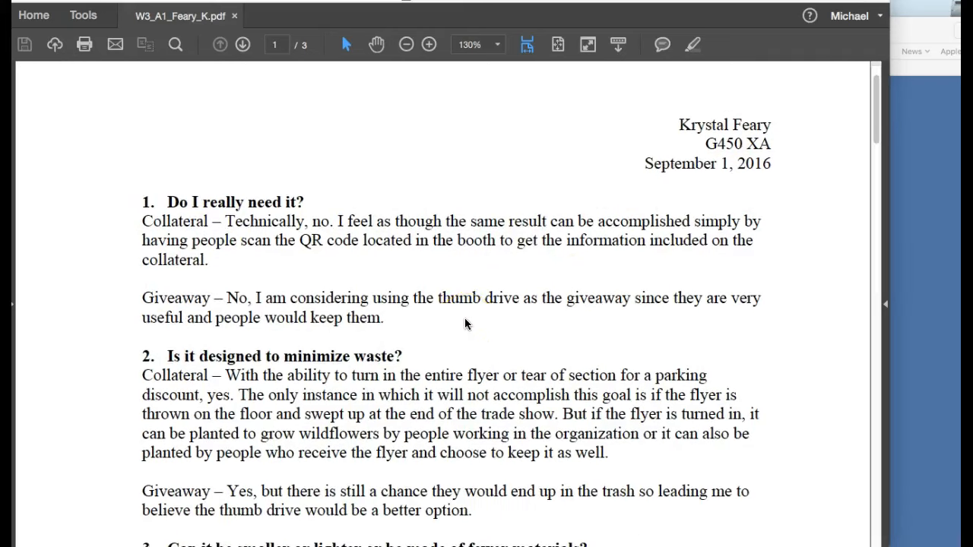
mouse_move(532, 341)
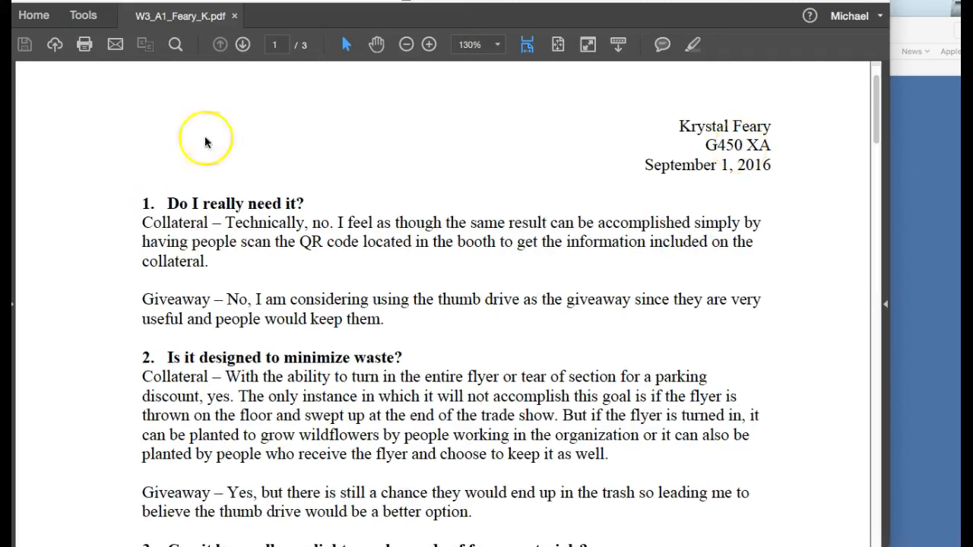
mouse_move(565, 289)
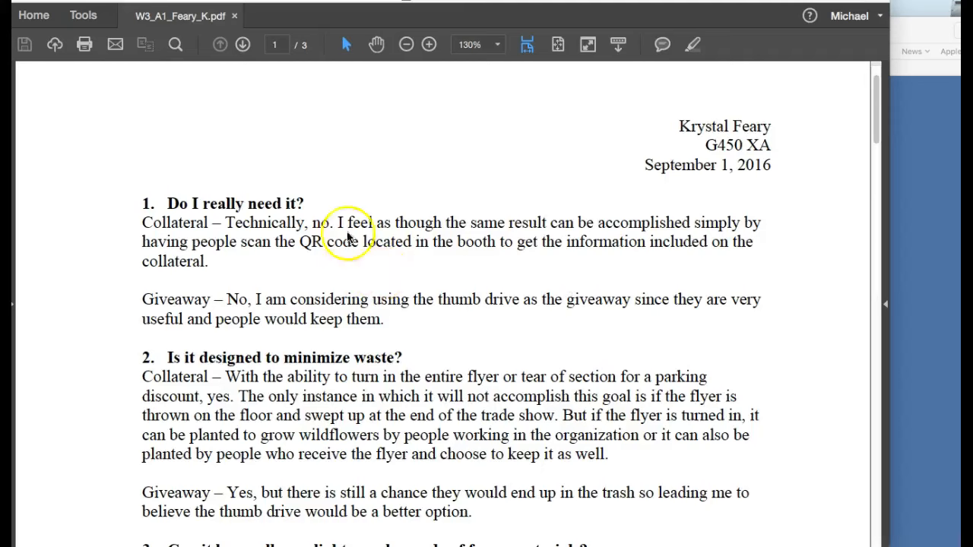
mouse_move(371, 204)
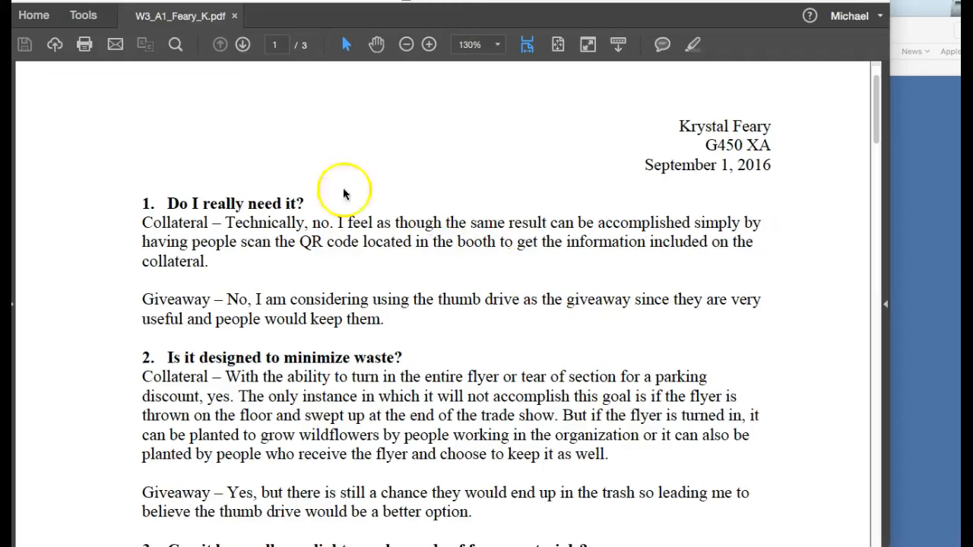
mouse_move(727, 353)
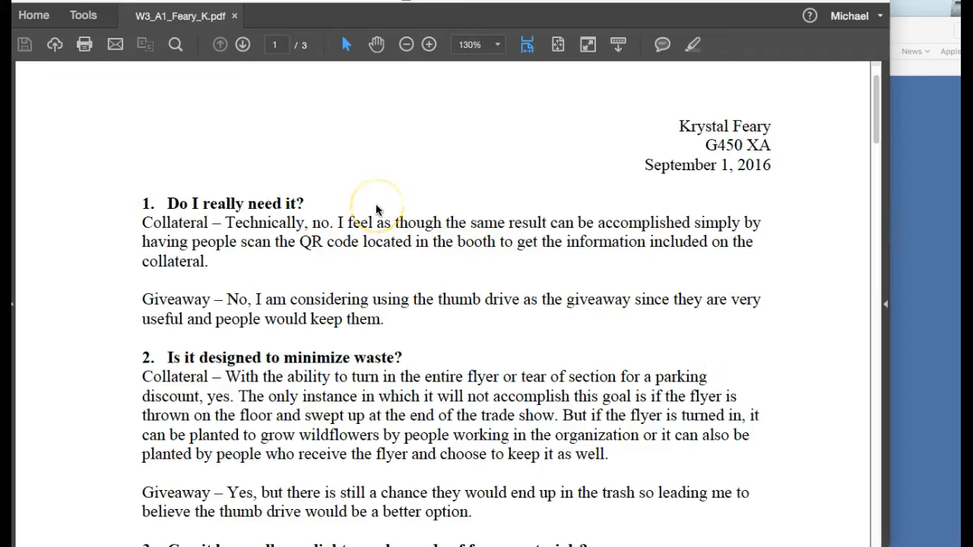
mouse_move(189, 194)
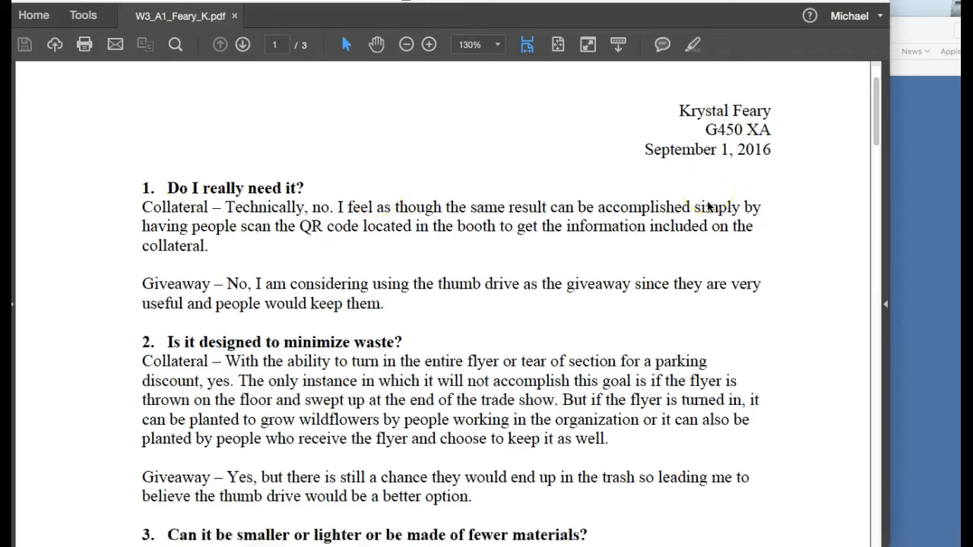
scroll(down, 3)
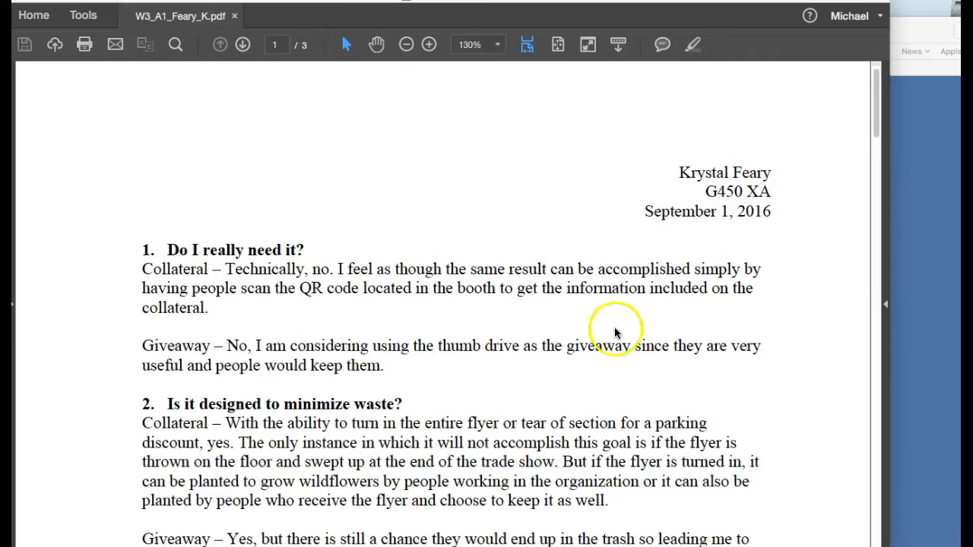
mouse_move(169, 234)
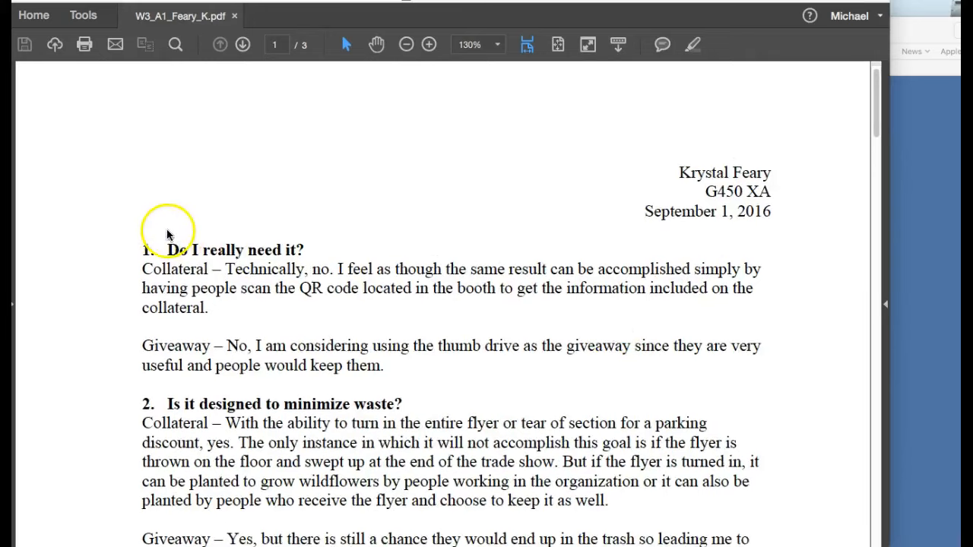
mouse_move(338, 69)
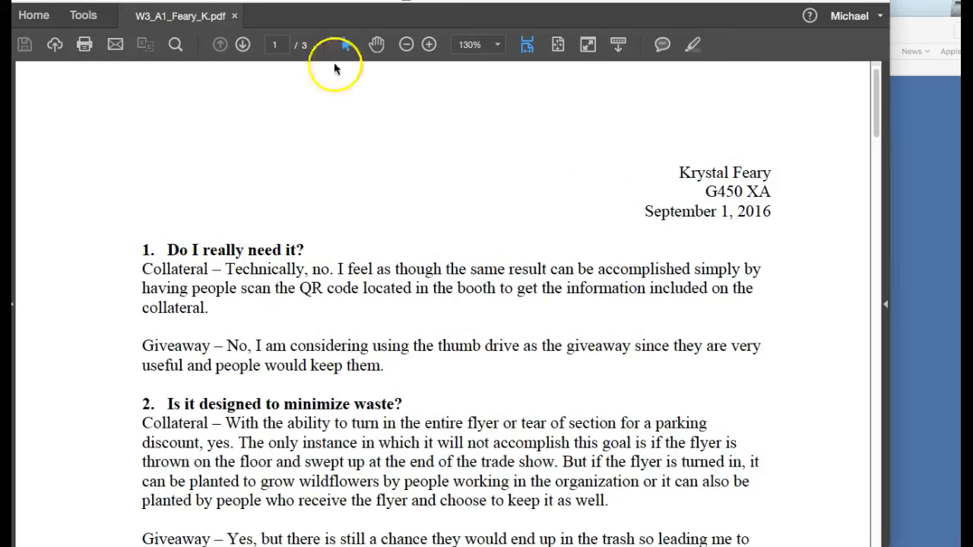
scroll(down, 3)
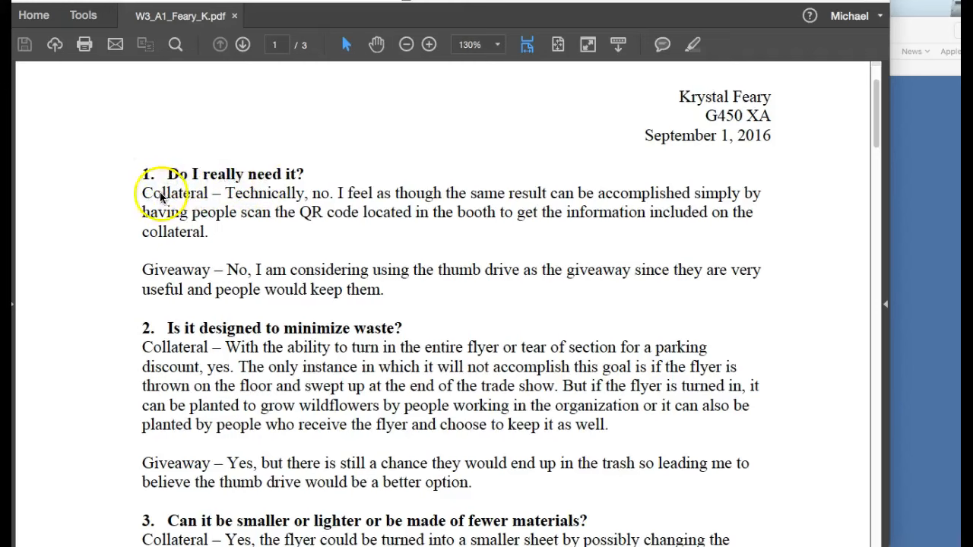
mouse_move(393, 266)
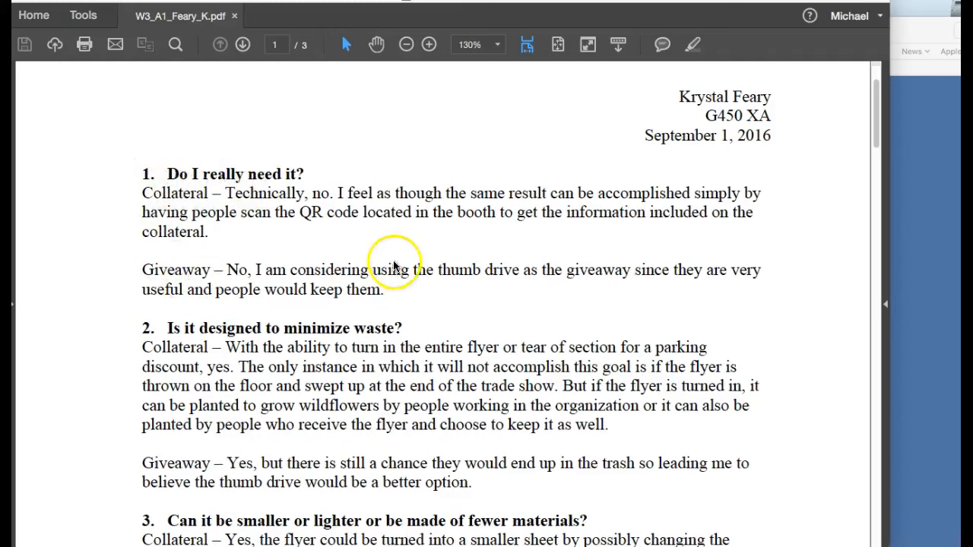
mouse_move(298, 251)
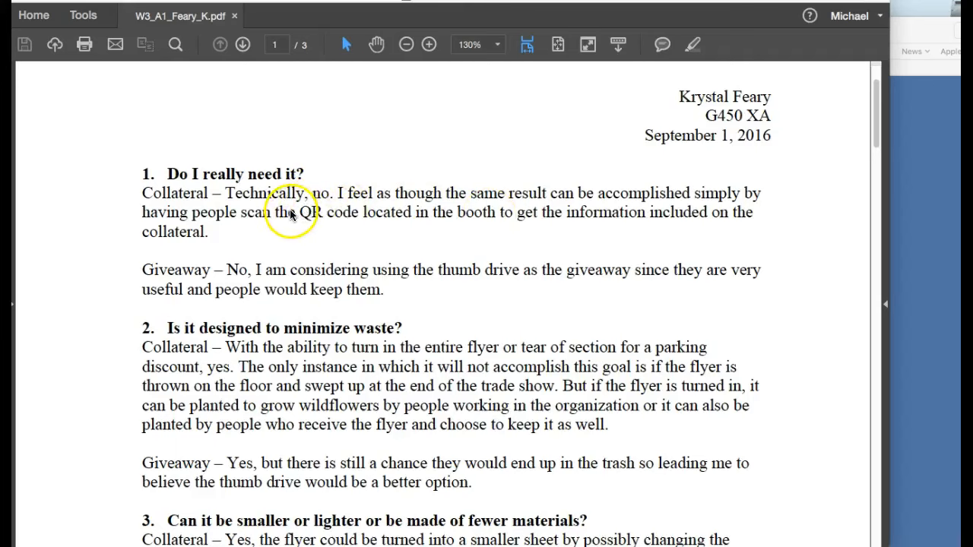
drag(273, 212, 748, 213)
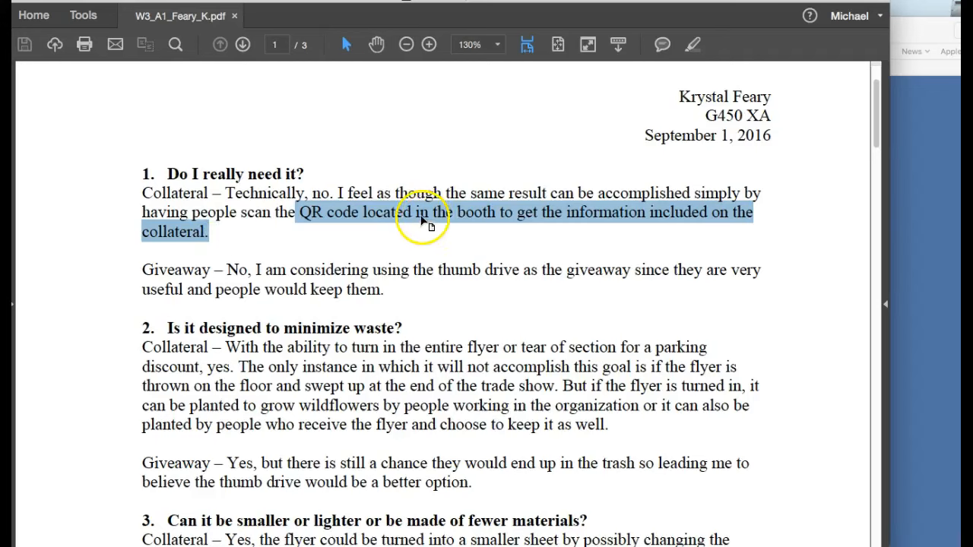
mouse_move(349, 221)
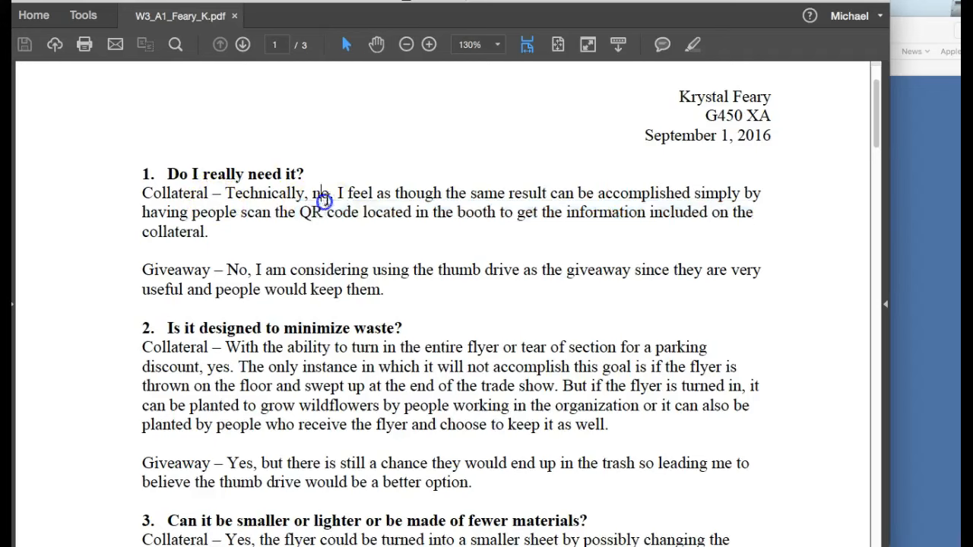
mouse_move(394, 227)
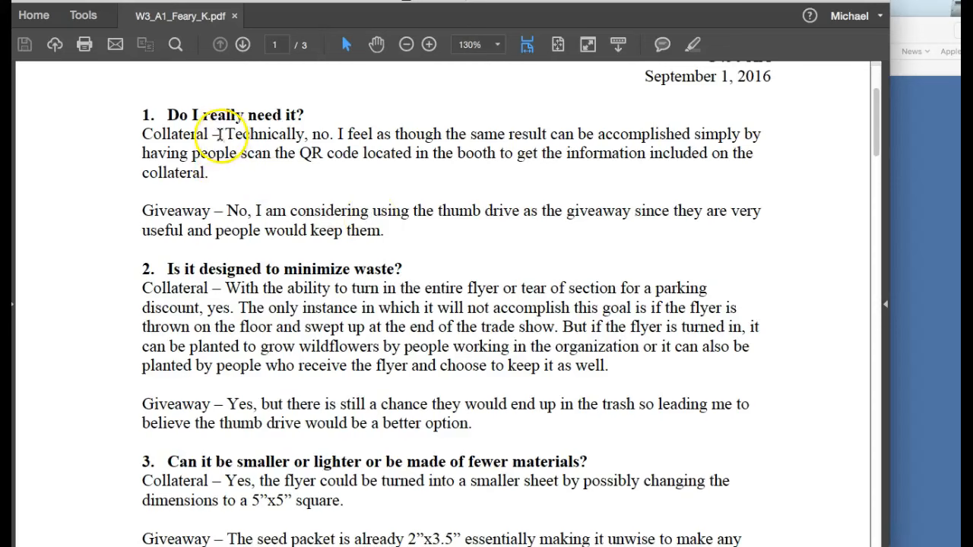
mouse_move(502, 220)
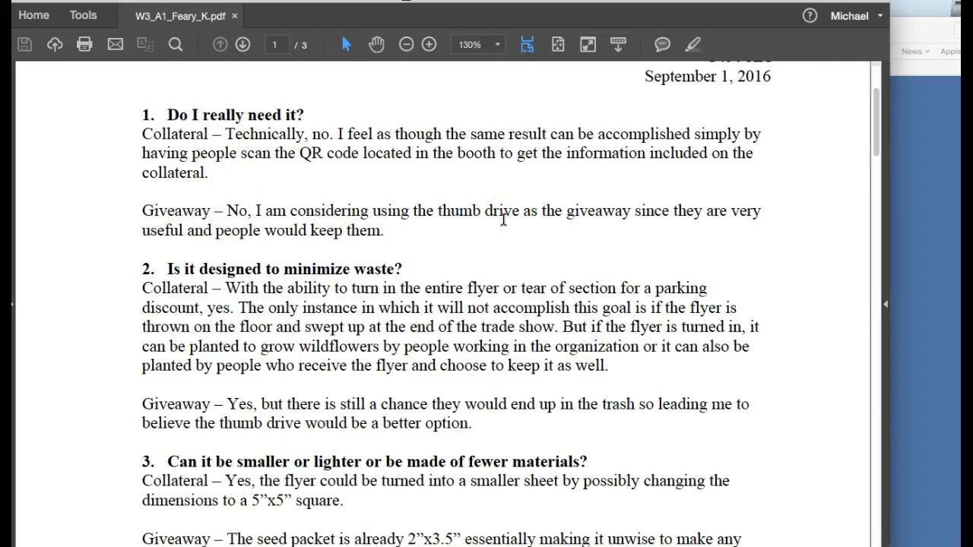
Select question 5 on renewable resources with its Collateral answer, reaching the end of page one.
scroll(down, 3)
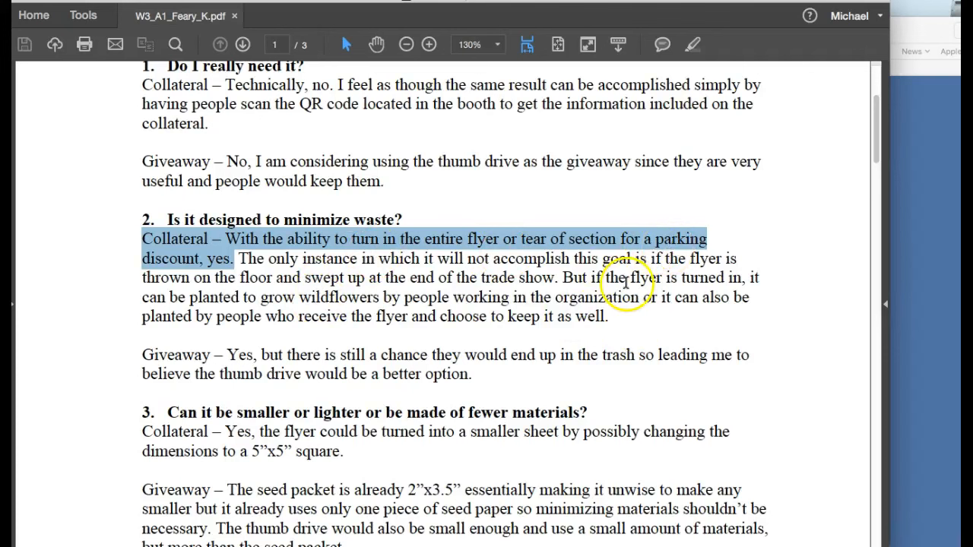
scroll(down, 3)
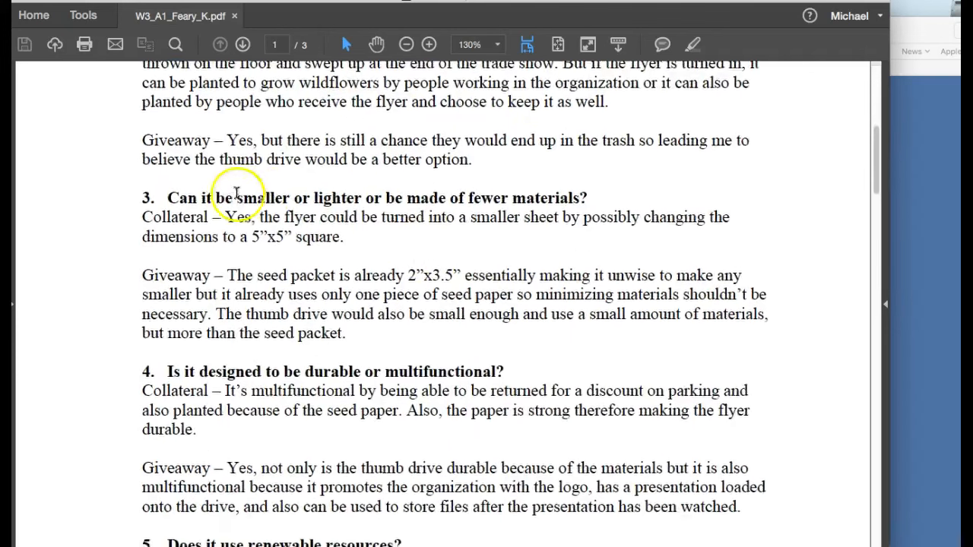
scroll(down, 3)
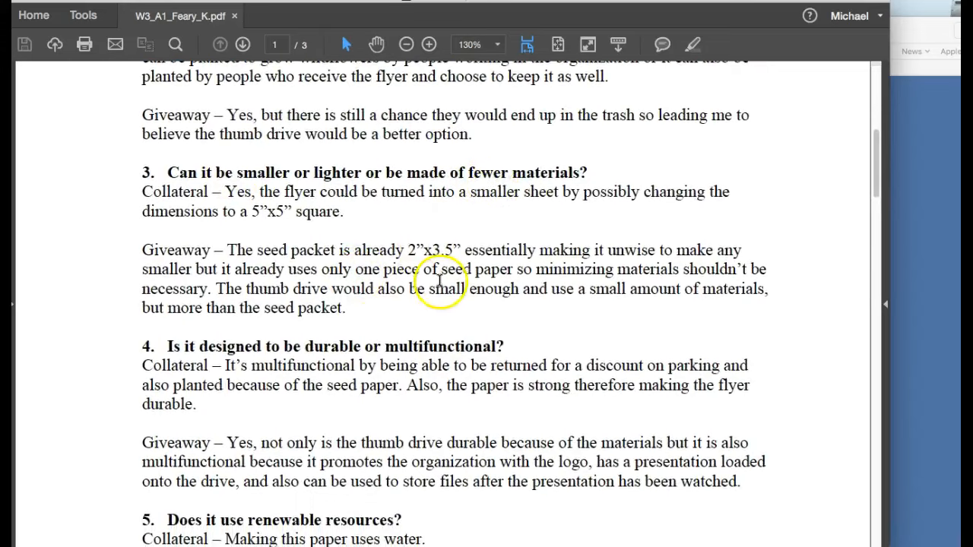
scroll(down, 3)
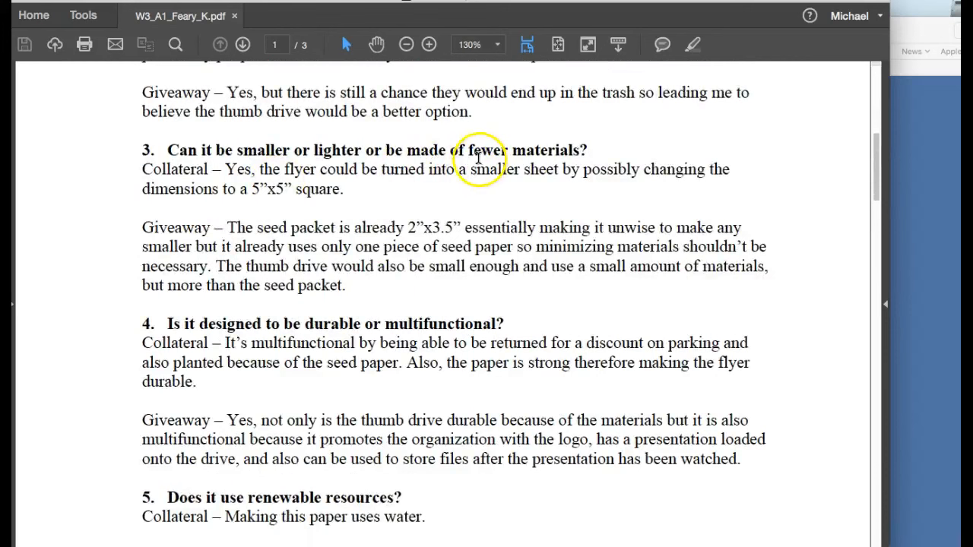
scroll(down, 3)
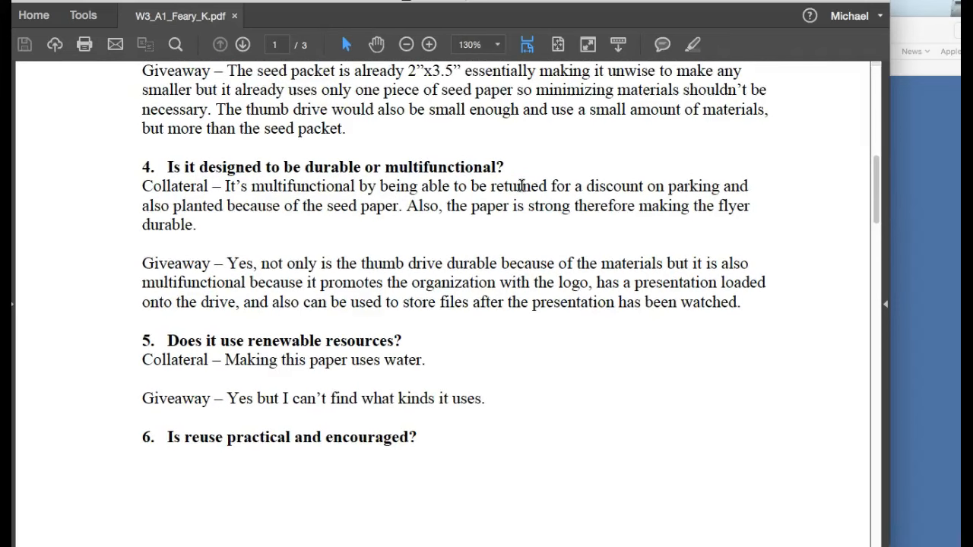
scroll(down, 3)
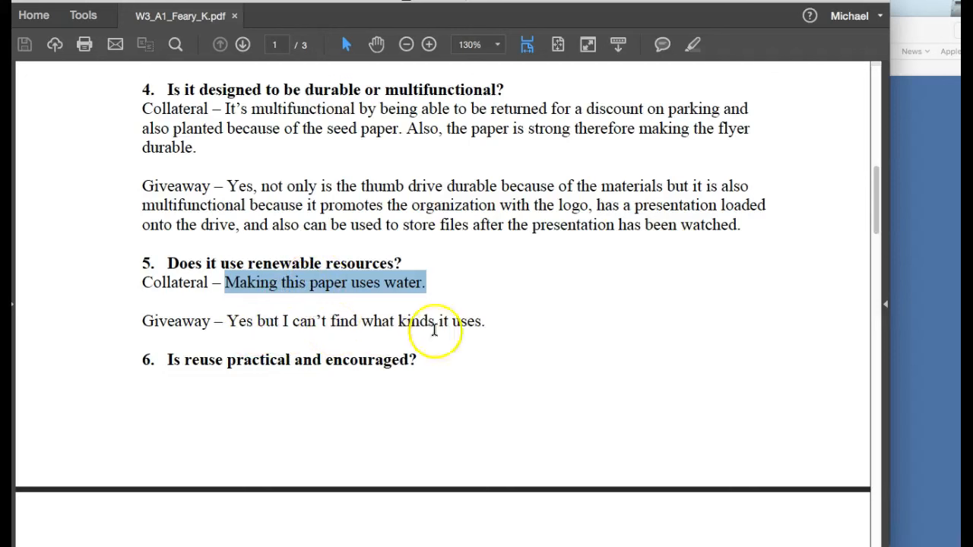
drag(225, 321, 484, 321)
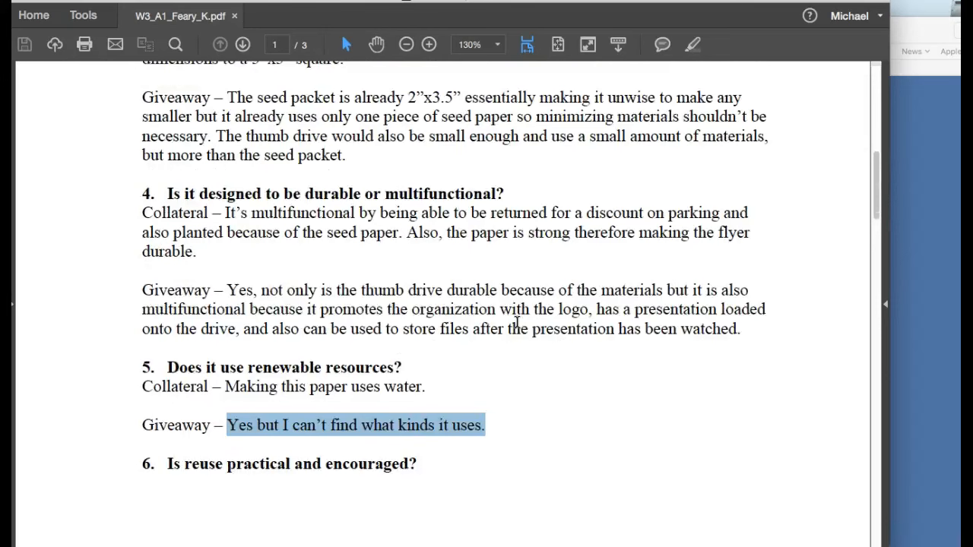
scroll(down, 3)
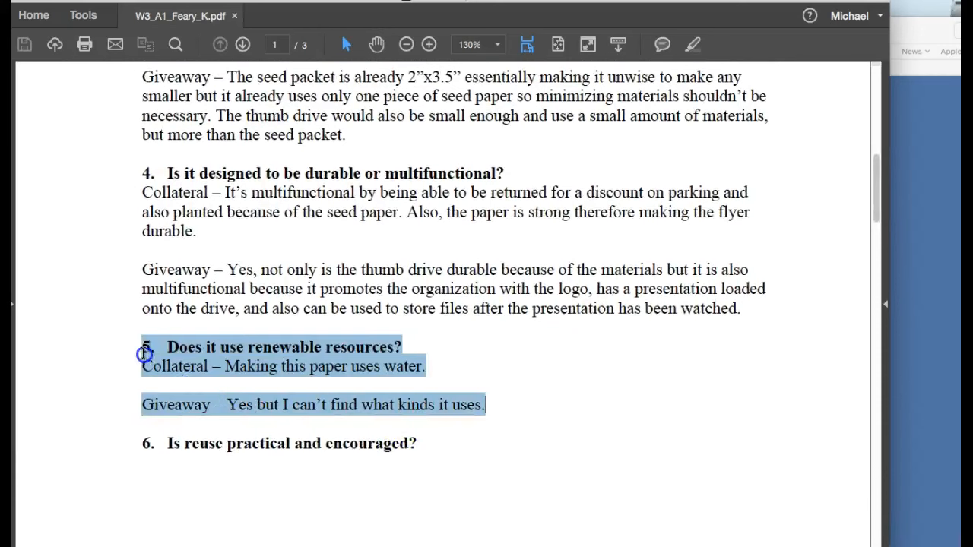
scroll(down, 3)
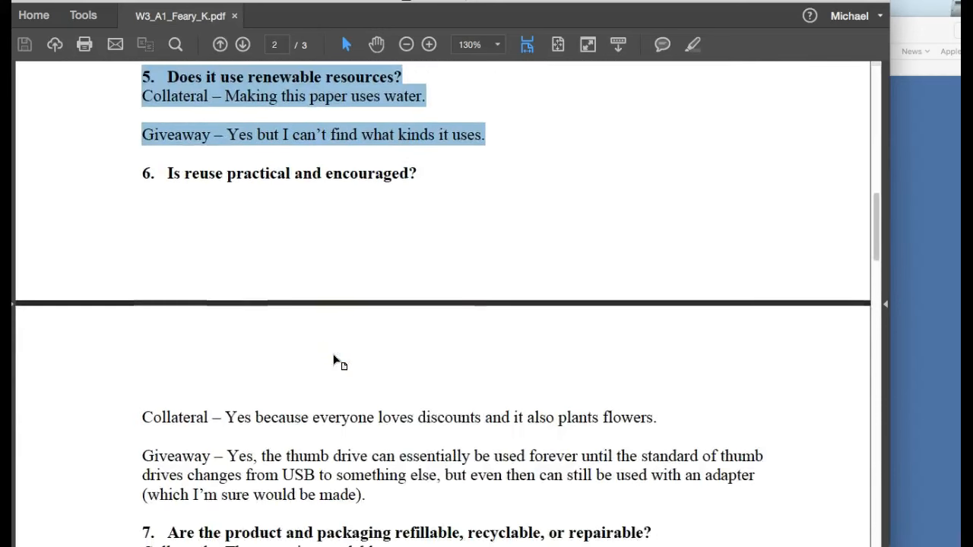
Follow the botanicalpaperworks.com seed-paper link from question 7's Collateral answer, allowing the connection.
scroll(down, 3)
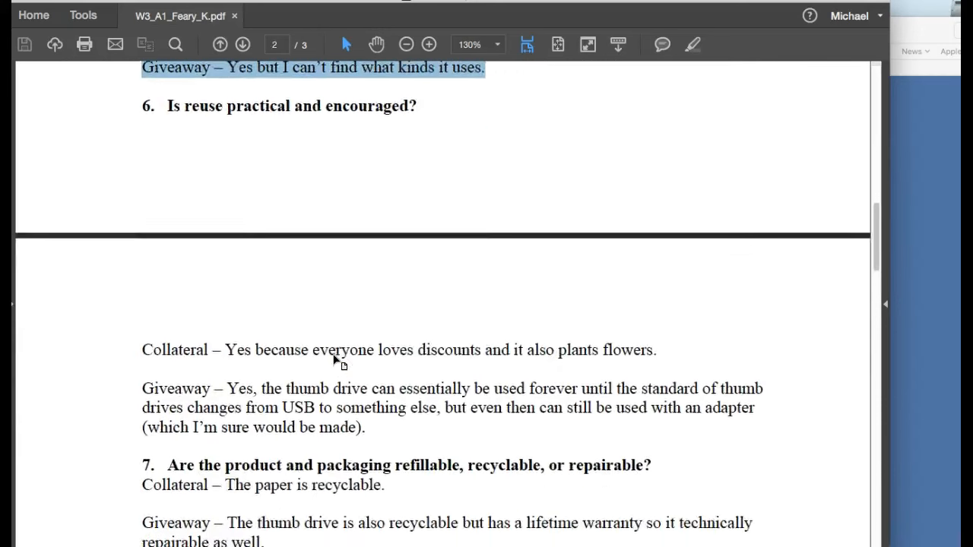
scroll(down, 3)
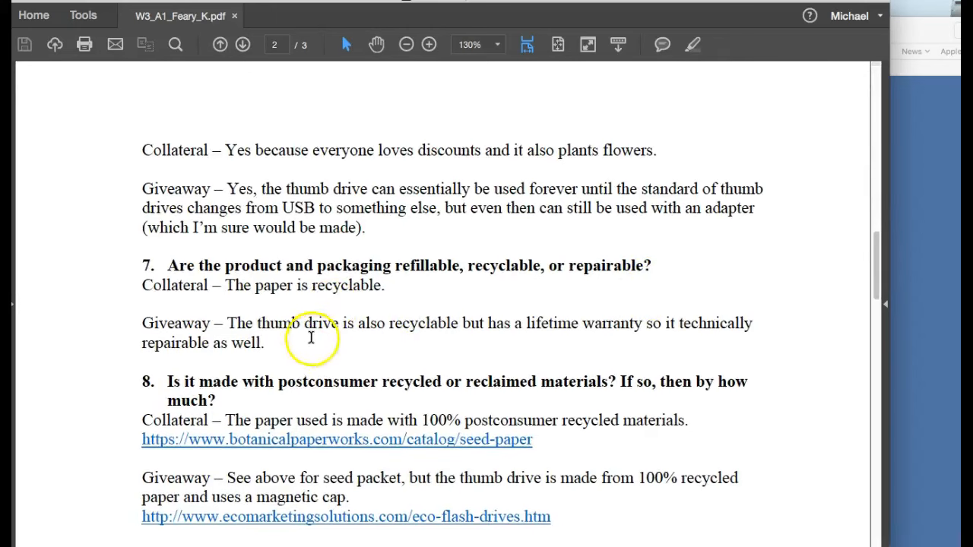
mouse_move(392, 287)
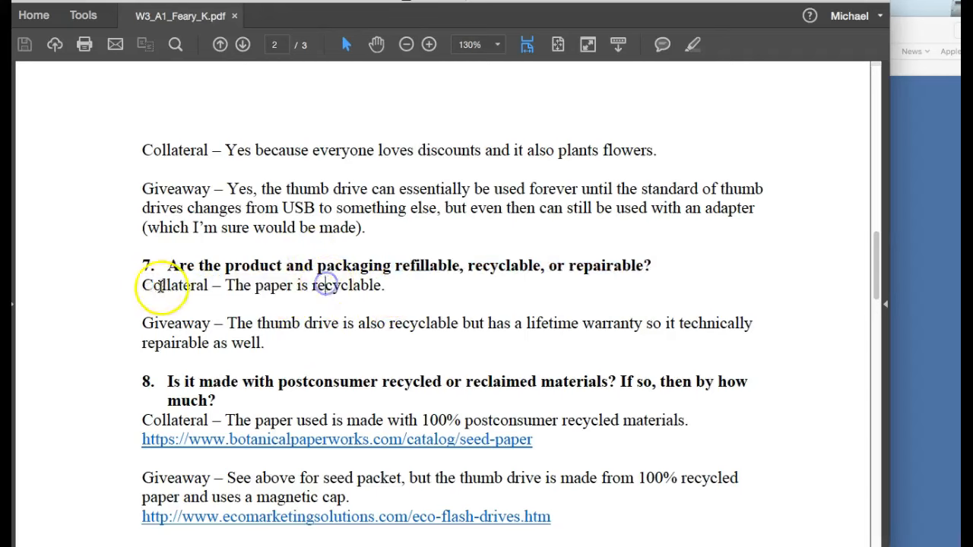
drag(142, 286, 383, 286)
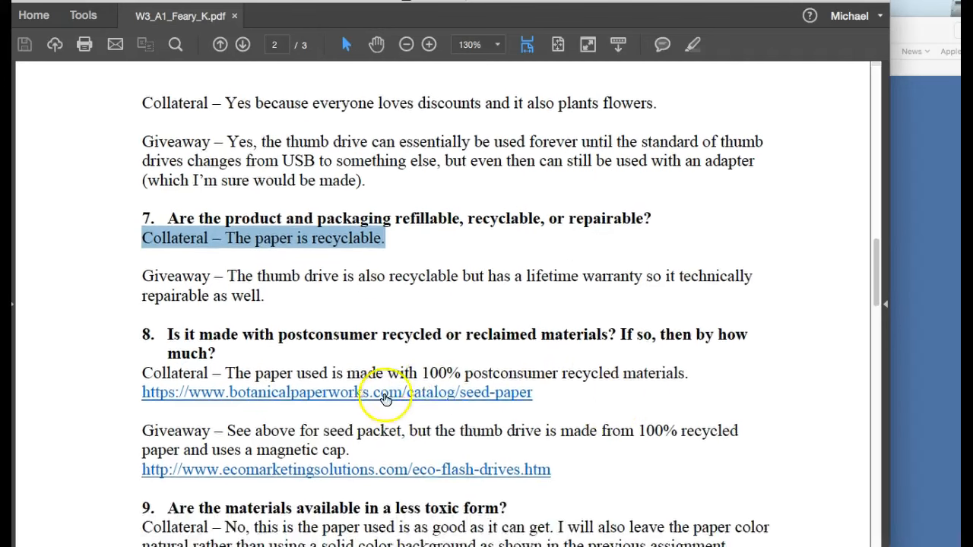
right_click(387, 399)
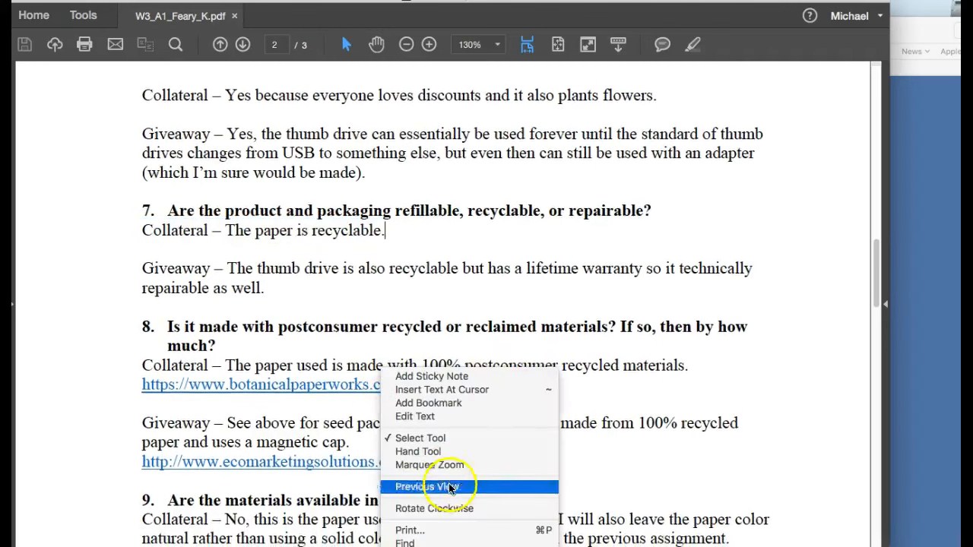
click(262, 383)
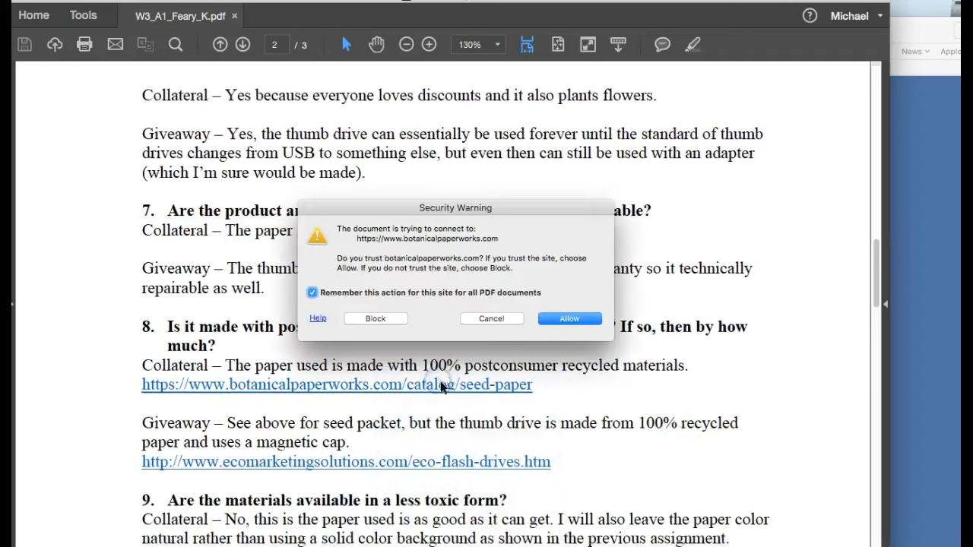
click(568, 319)
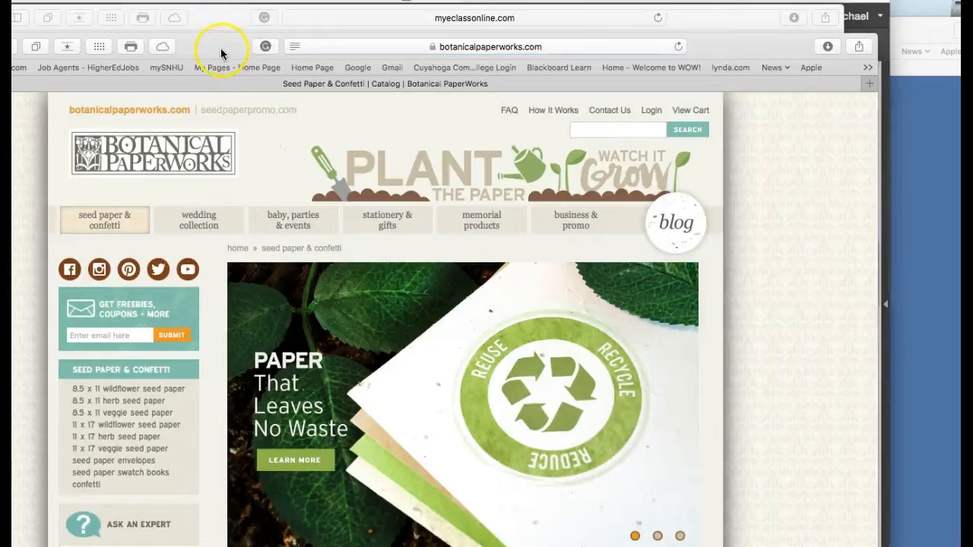
Browse down the Botanical PaperWorks seed paper page, then return to the student's PDF.
scroll(down, 3)
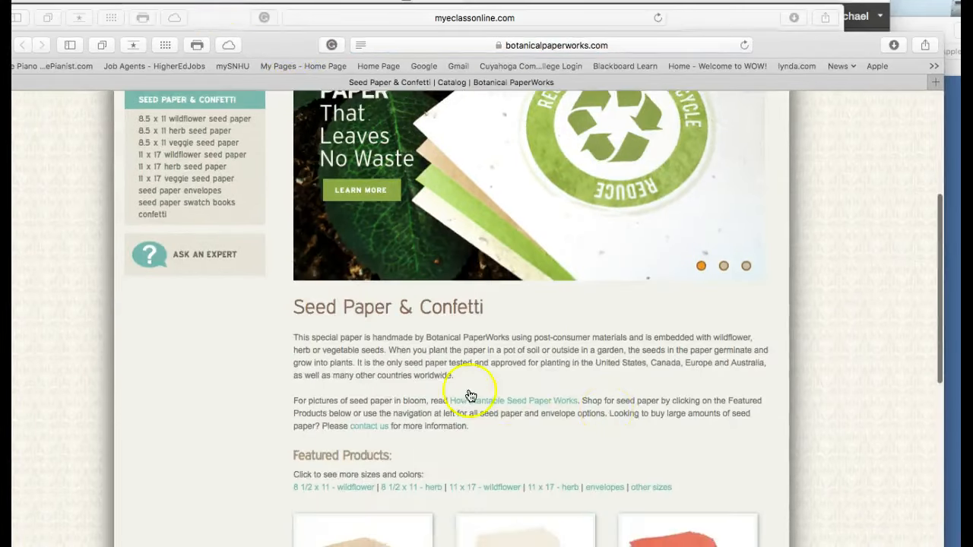
scroll(down, 3)
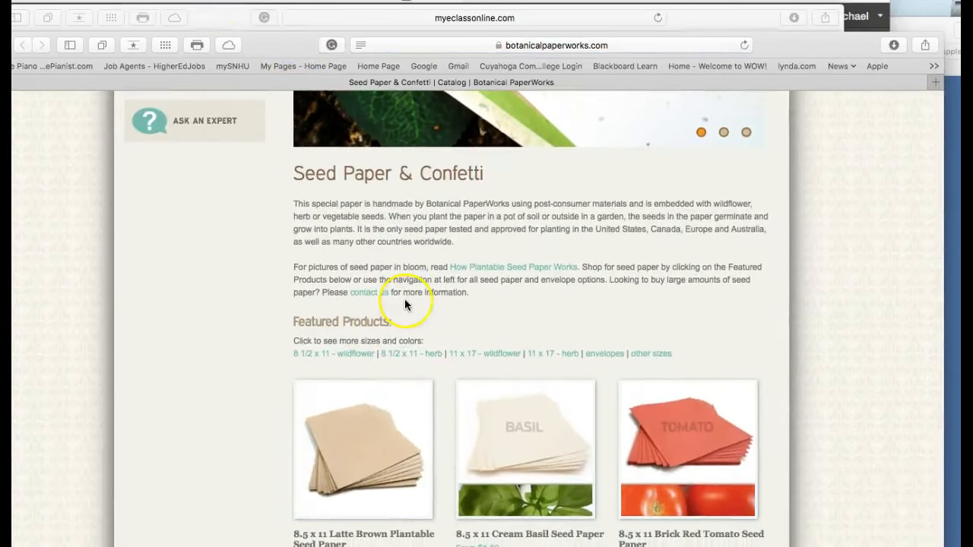
scroll(down, 3)
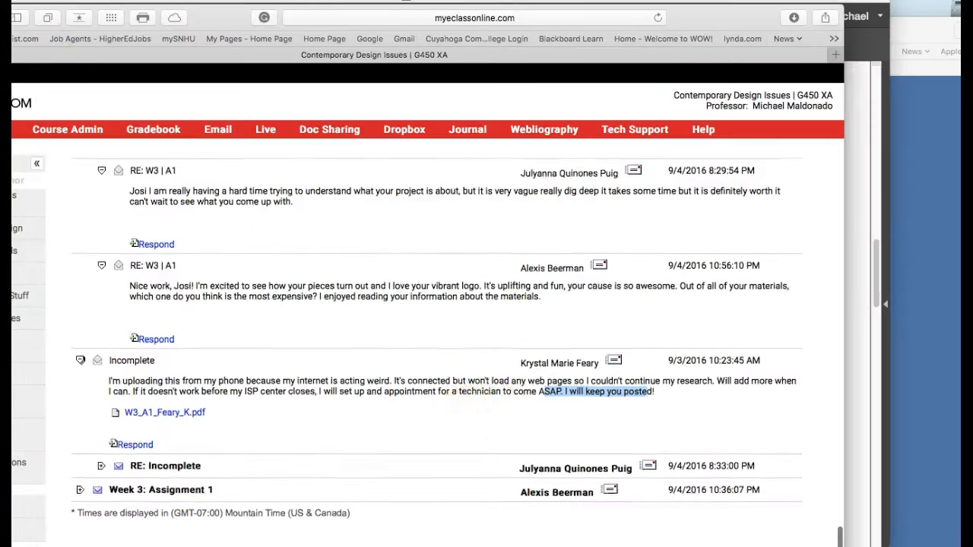
click(164, 412)
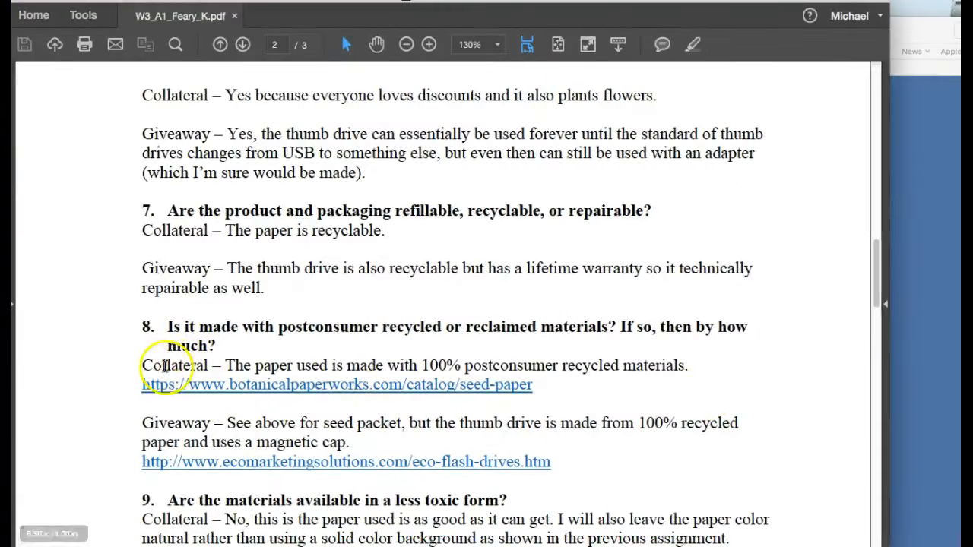
drag(141, 365, 225, 423)
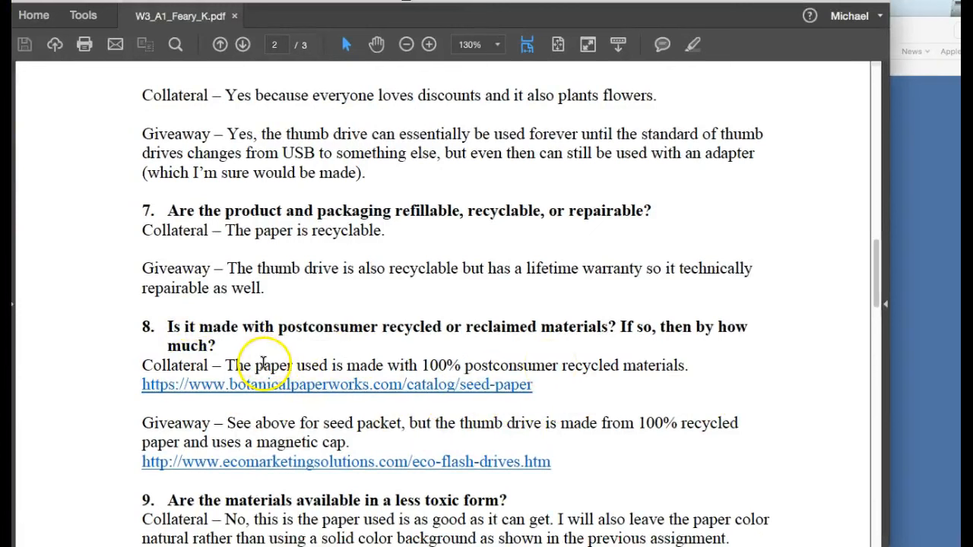
mouse_move(334, 335)
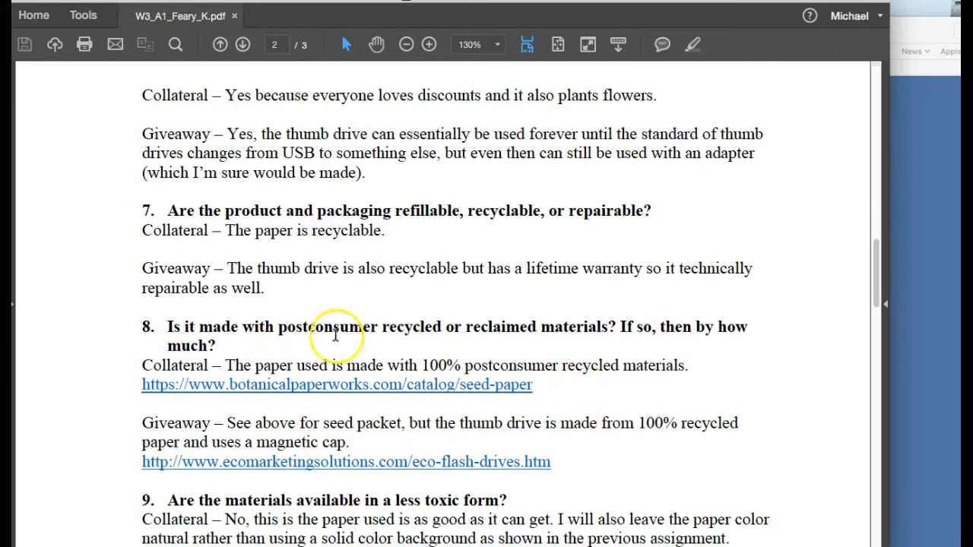
mouse_move(231, 365)
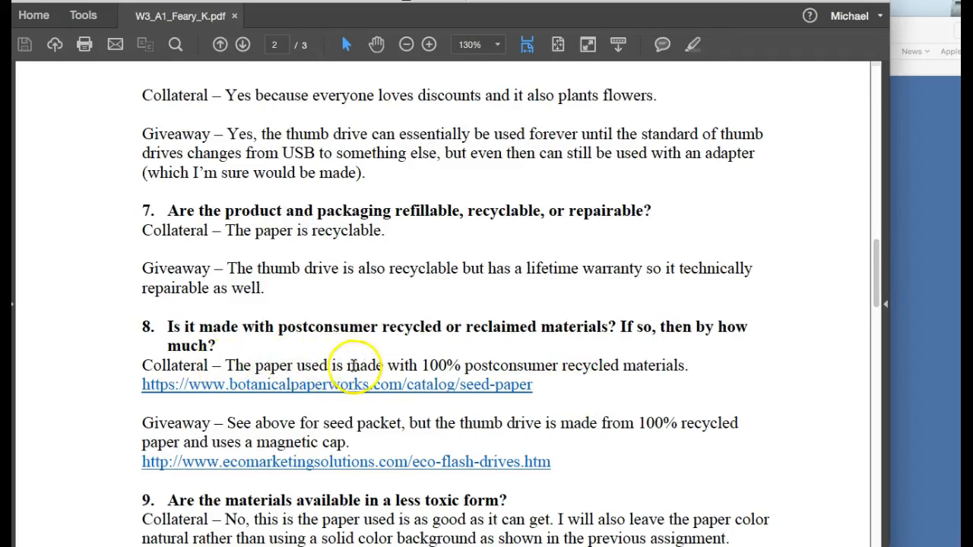
mouse_move(636, 372)
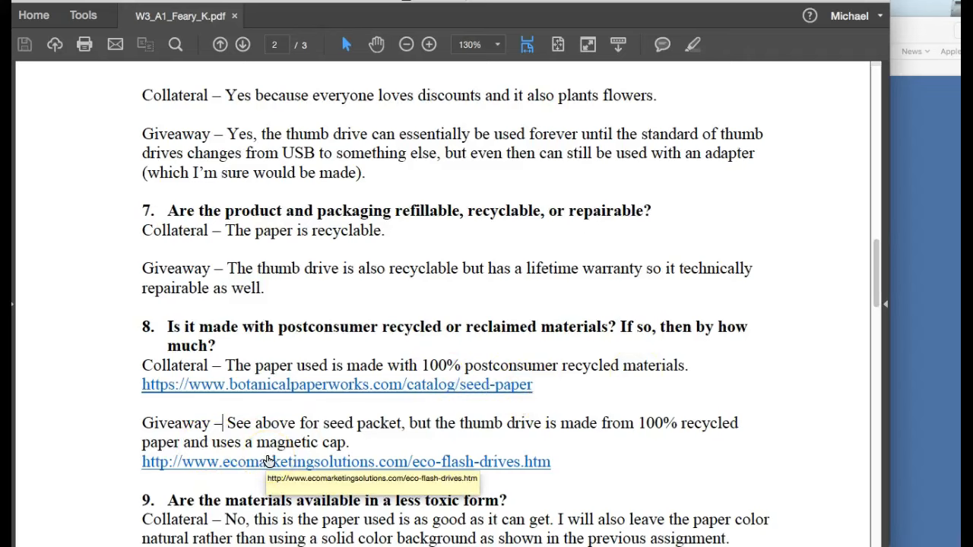
mouse_move(624, 331)
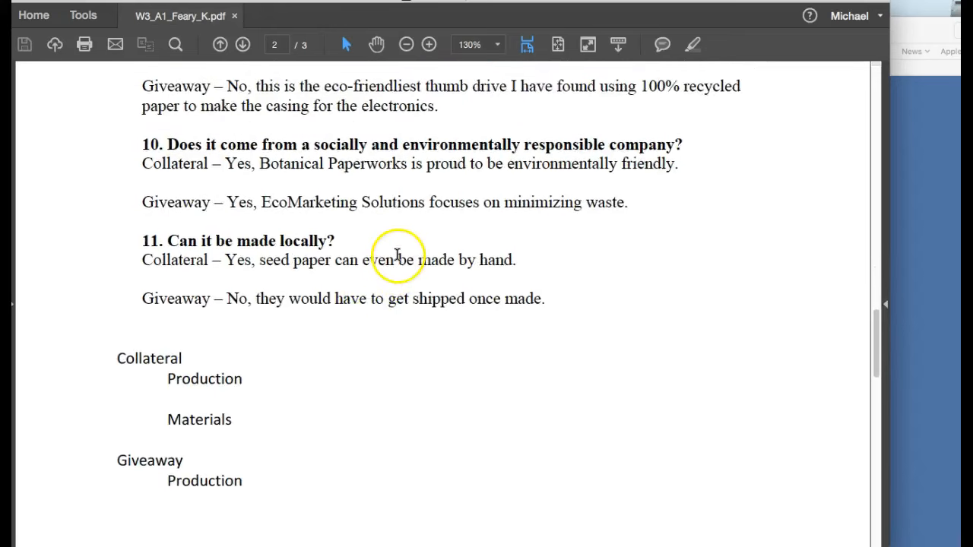
mouse_move(272, 258)
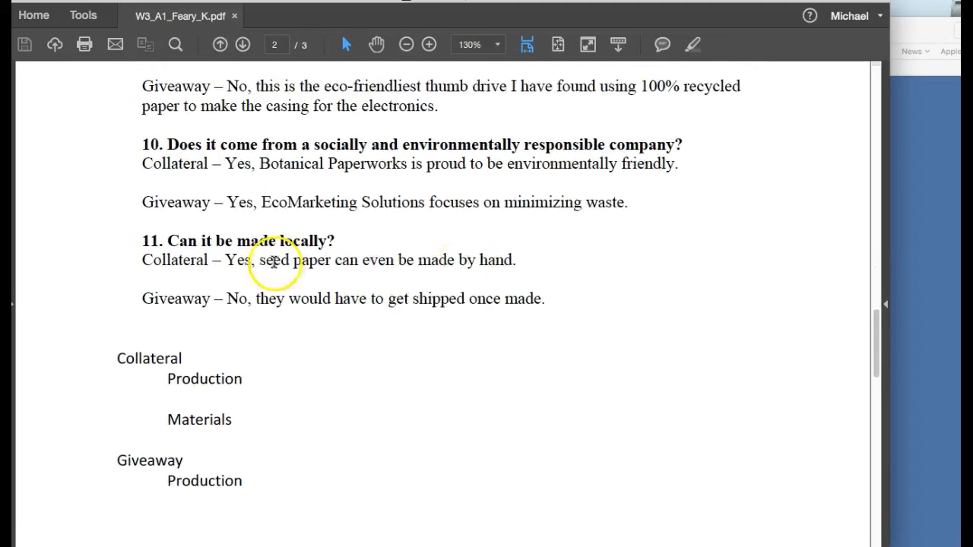
mouse_move(468, 292)
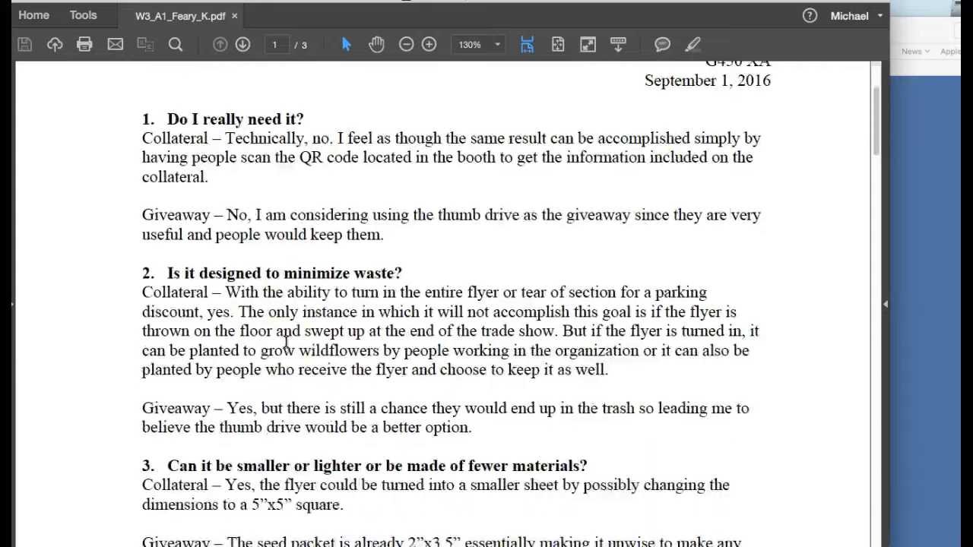
Scroll down toward questions 10–11 and the outline.
scroll(down, 3)
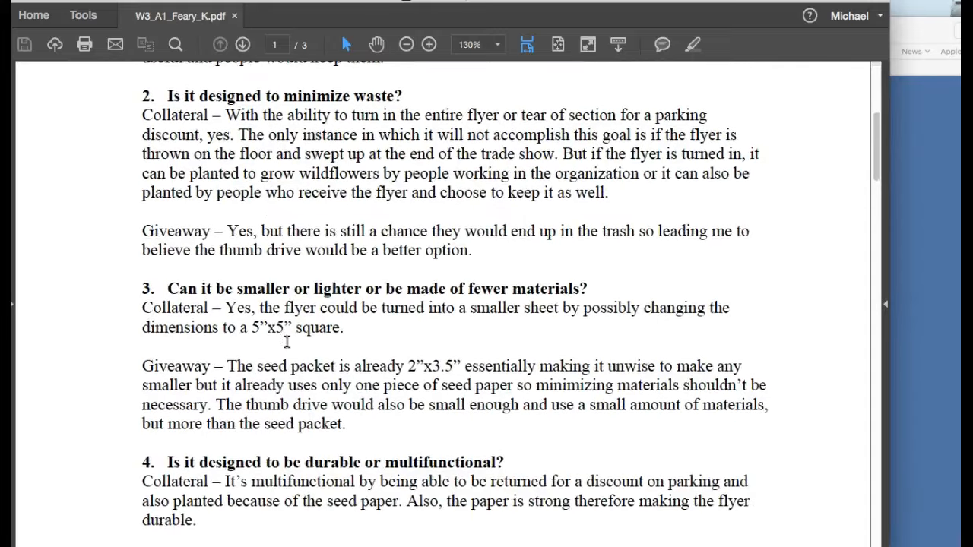